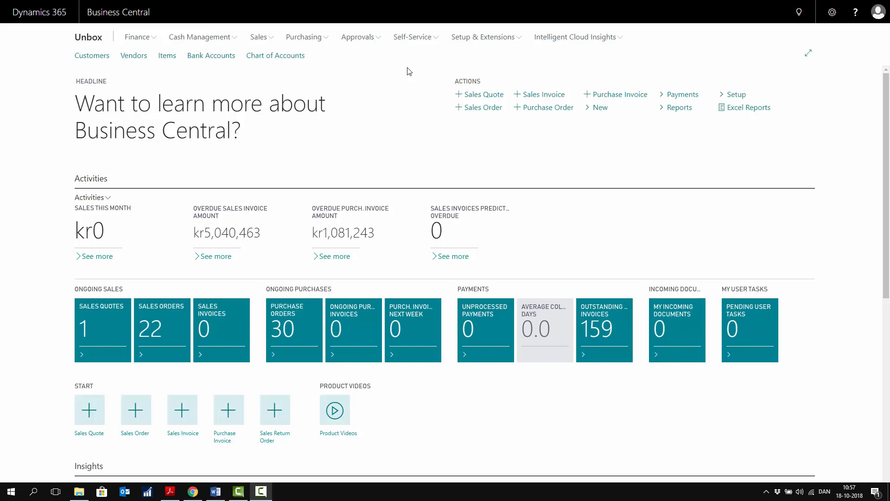
{"action": "mouse_move", "coordinate": [729, 47]}
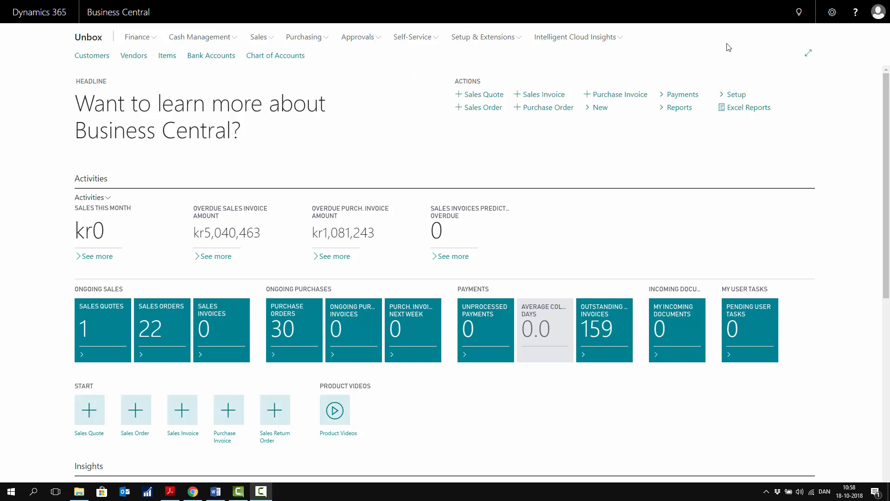
- Find Item Journals via search 'item jou' and set the line's Entry Type to Negative Adjmt
{"action": "left_click", "coordinate": [798, 11]}
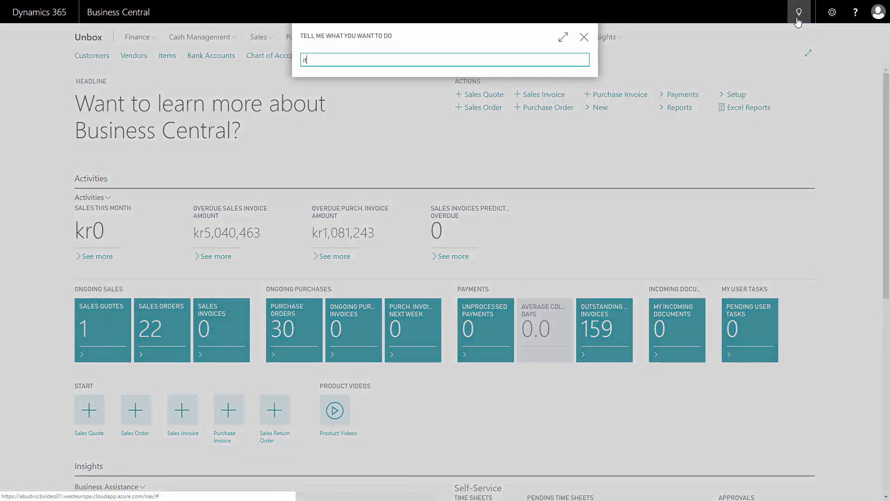
{"action": "type", "text": "item jou"}
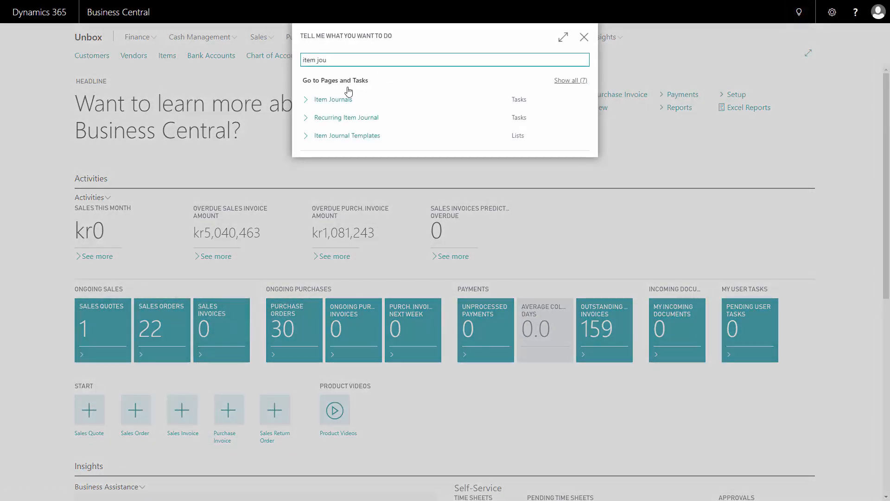
{"action": "left_click", "coordinate": [334, 100]}
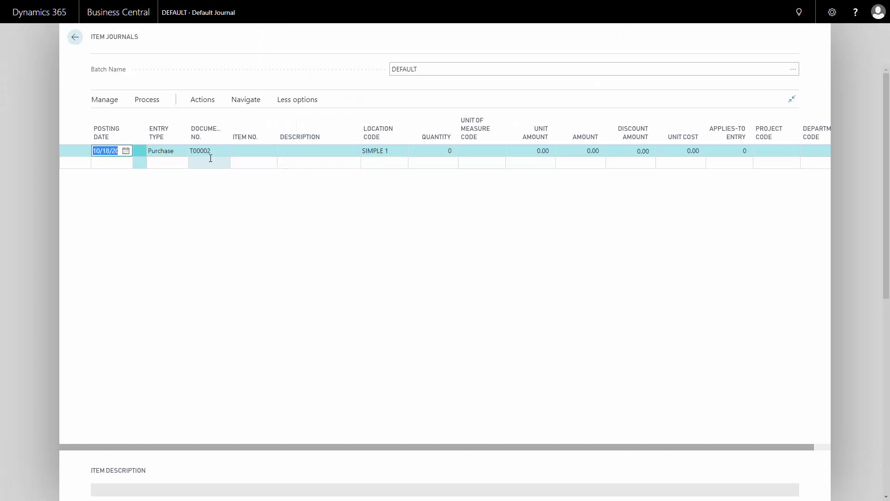
{"action": "left_click", "coordinate": [183, 151]}
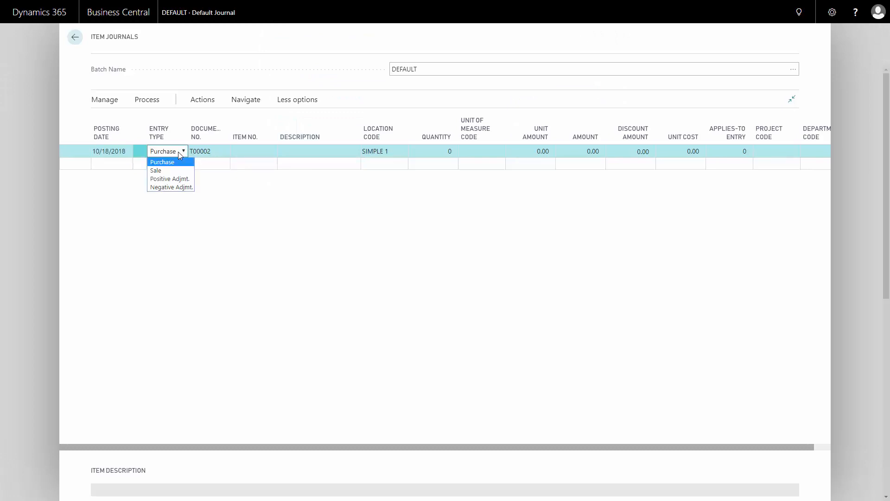
{"action": "mouse_move", "coordinate": [171, 187]}
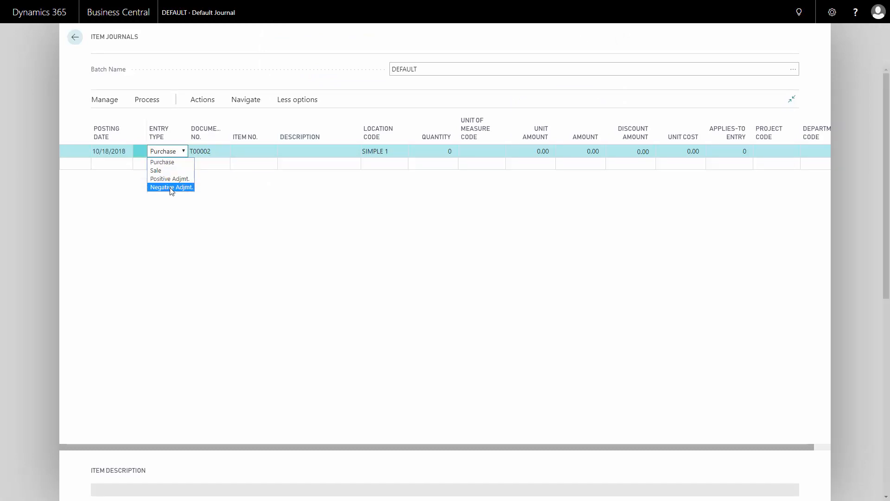
{"action": "left_click", "coordinate": [171, 188]}
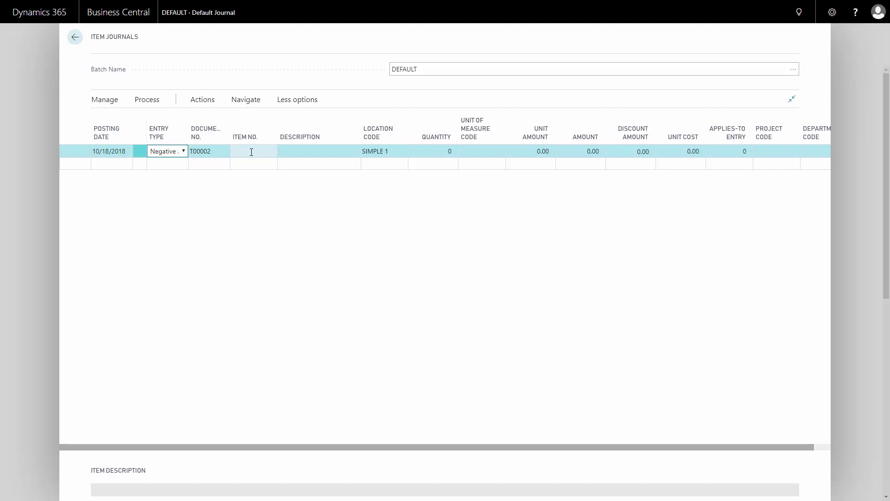
- Enter item 1210 Alu Back Wheel with quantity 3 on the journal line
{"action": "left_click", "coordinate": [252, 150]}
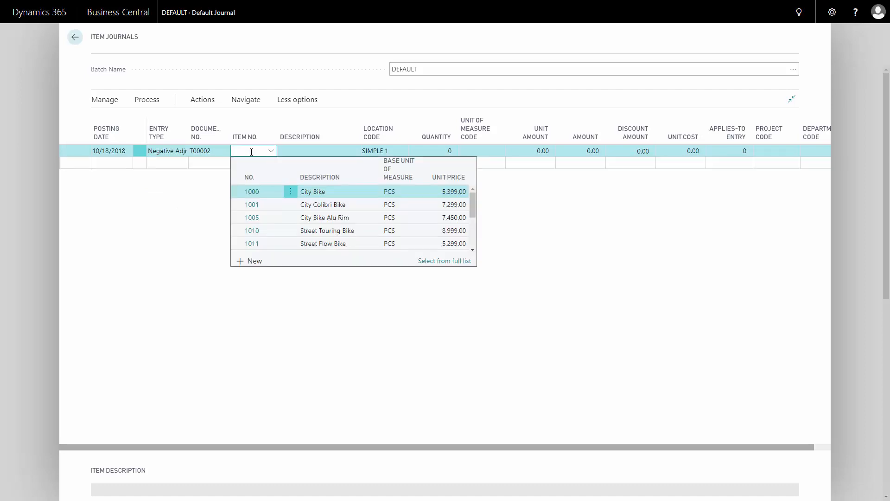
{"action": "type", "text": "1210"}
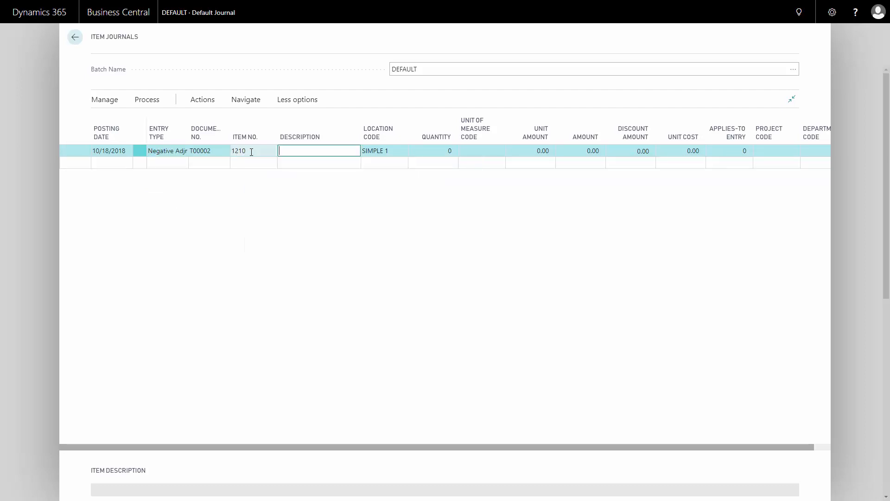
{"action": "left_click", "coordinate": [433, 150]}
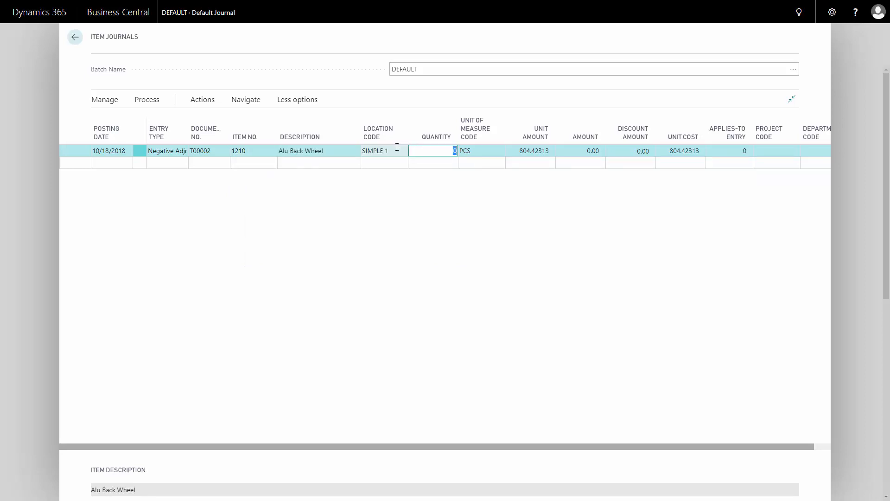
{"action": "type", "text": "3"}
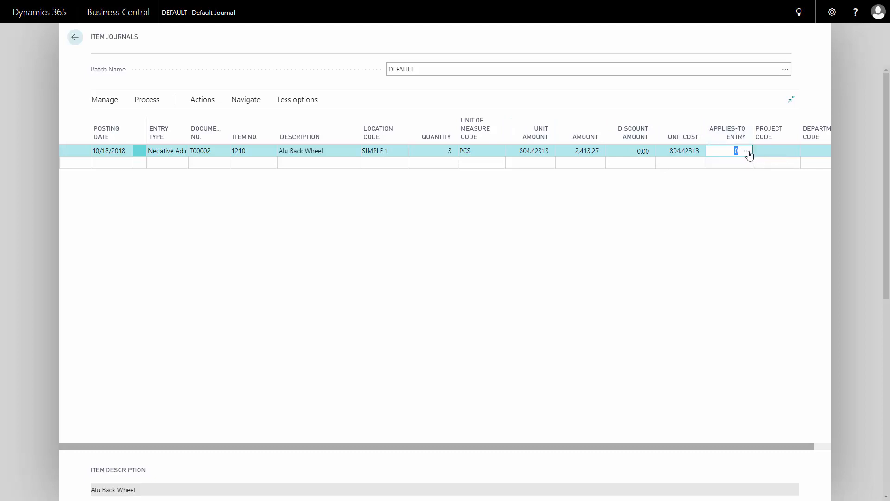
- Apply the line to item ledger entry 1394 and start posting the journal
{"action": "left_click", "coordinate": [745, 150]}
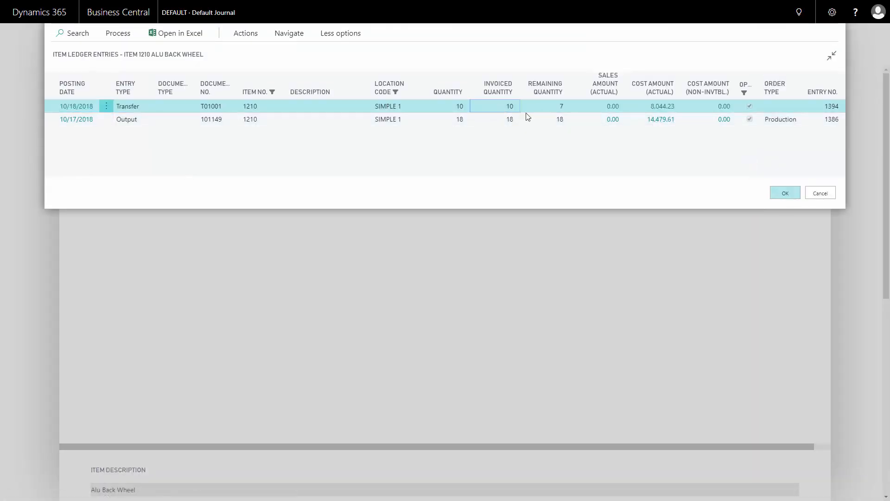
{"action": "left_click", "coordinate": [785, 193]}
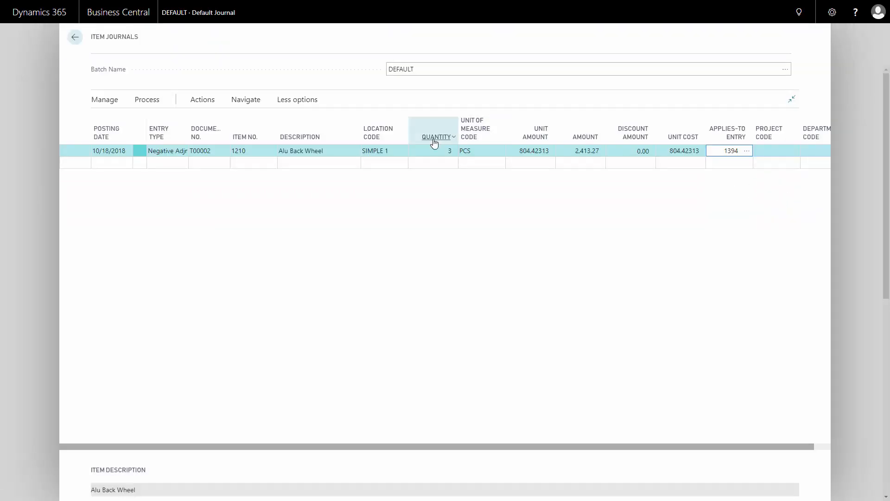
{"action": "left_click", "coordinate": [105, 99]}
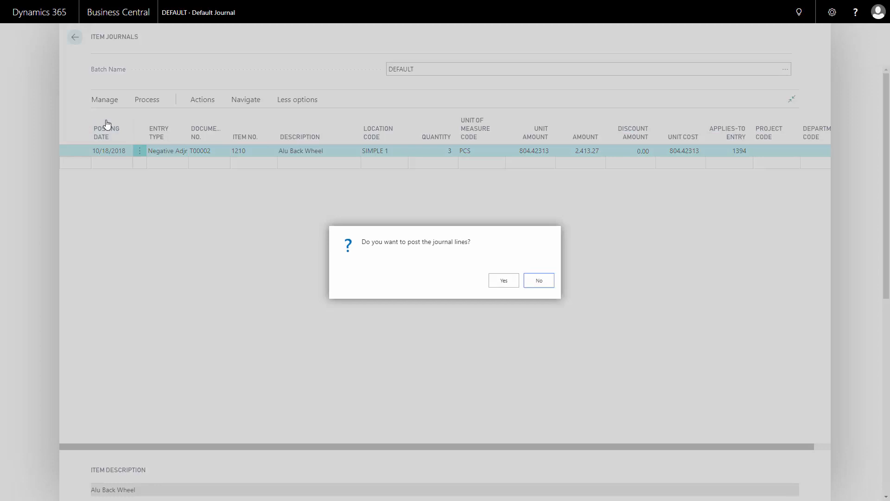
- Confirm the posting, acknowledge success and return to the Role Center
{"action": "left_click", "coordinate": [502, 280]}
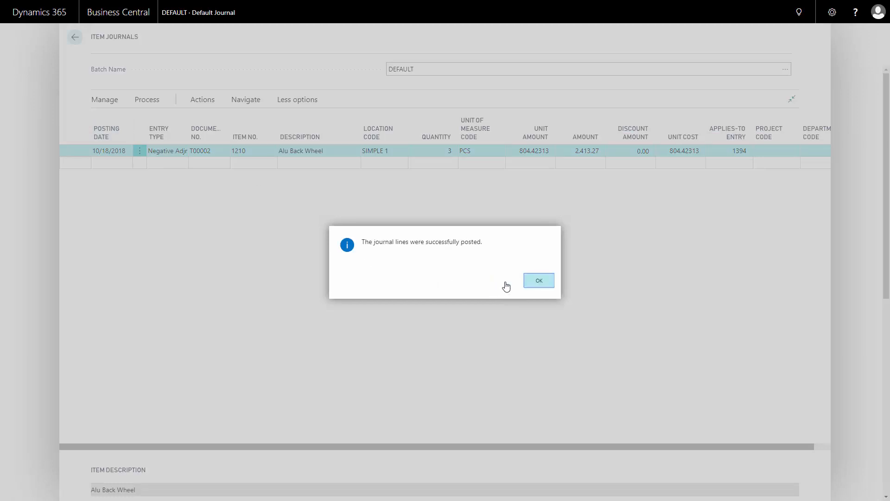
{"action": "left_click", "coordinate": [538, 280]}
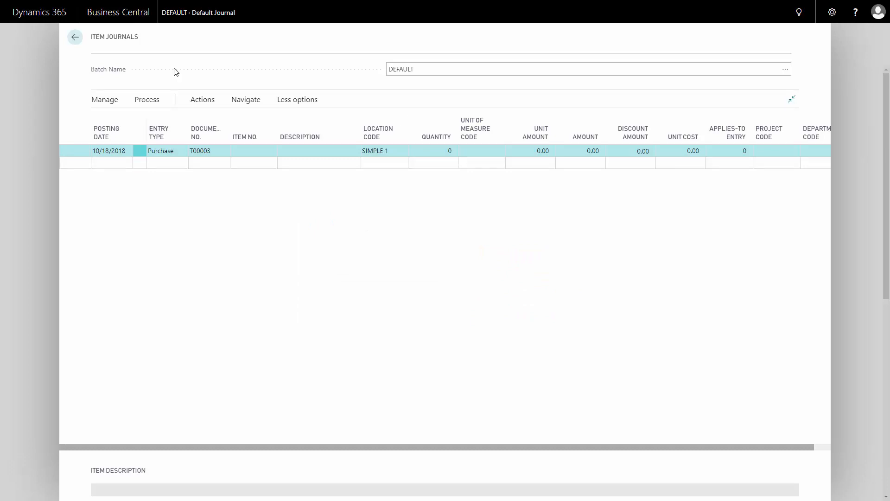
{"action": "left_click", "coordinate": [74, 36]}
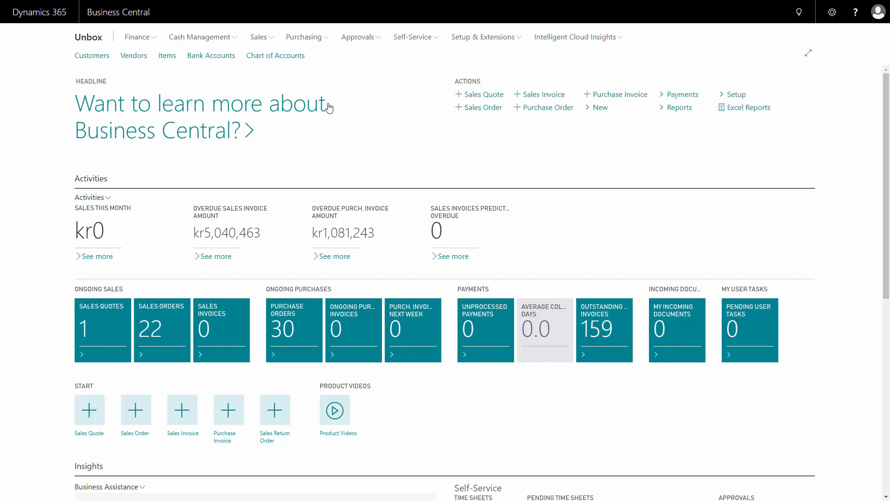
{"action": "mouse_move", "coordinate": [375, 100]}
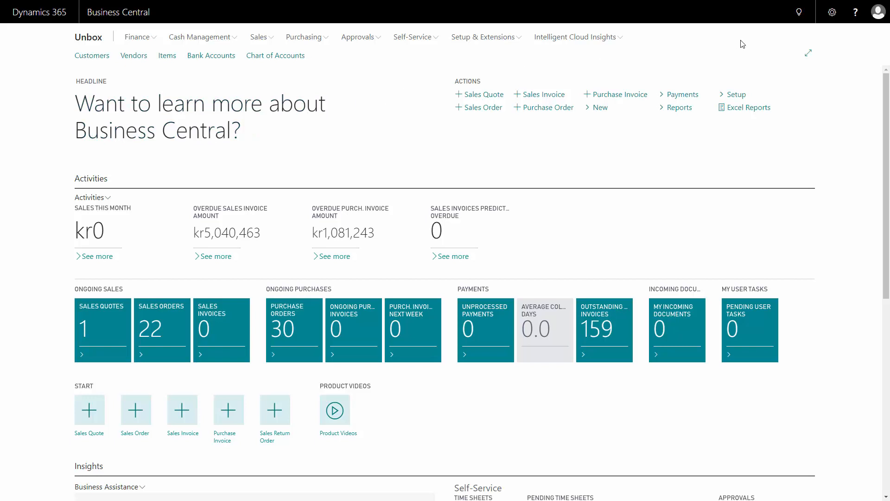
- Find Physical Inventory Journals via search 'phys' and show its Process actions
{"action": "left_click", "coordinate": [799, 11]}
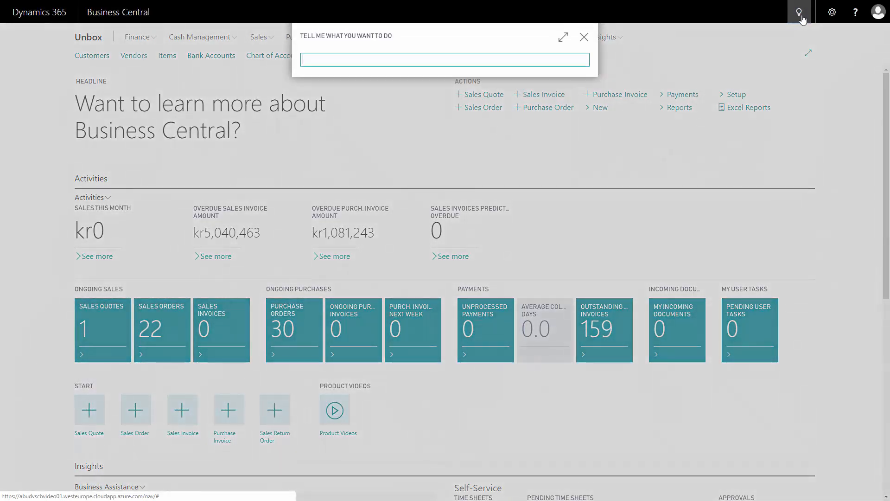
{"action": "type", "text": "phys"}
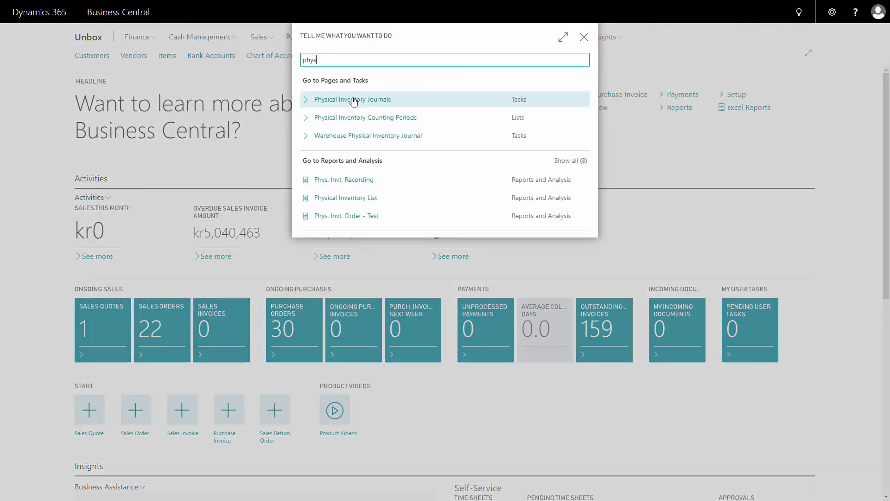
{"action": "left_click", "coordinate": [353, 99]}
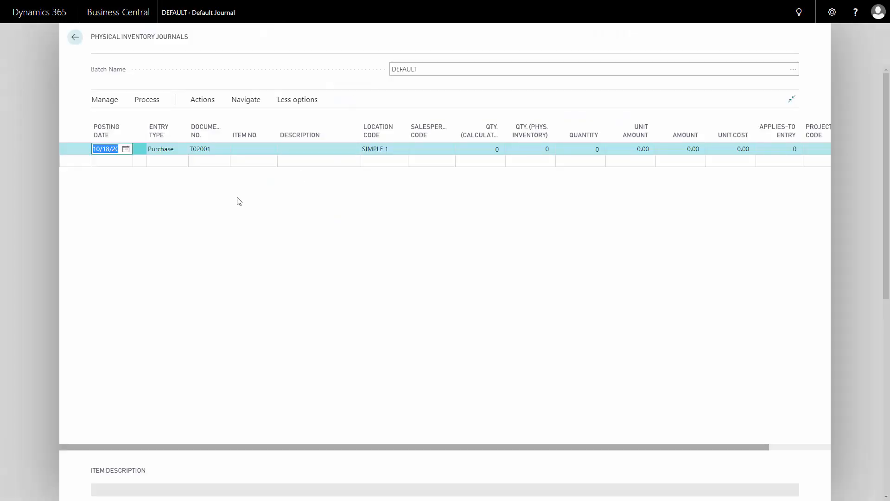
{"action": "left_click", "coordinate": [146, 99]}
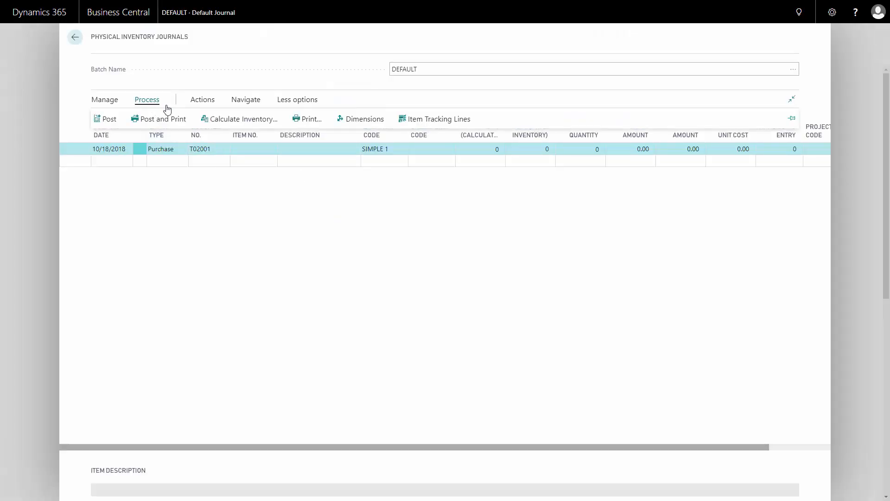
- Run Calculate Inventory with No. filter 1200.. at location SIMPLE 1
{"action": "left_click", "coordinate": [241, 119]}
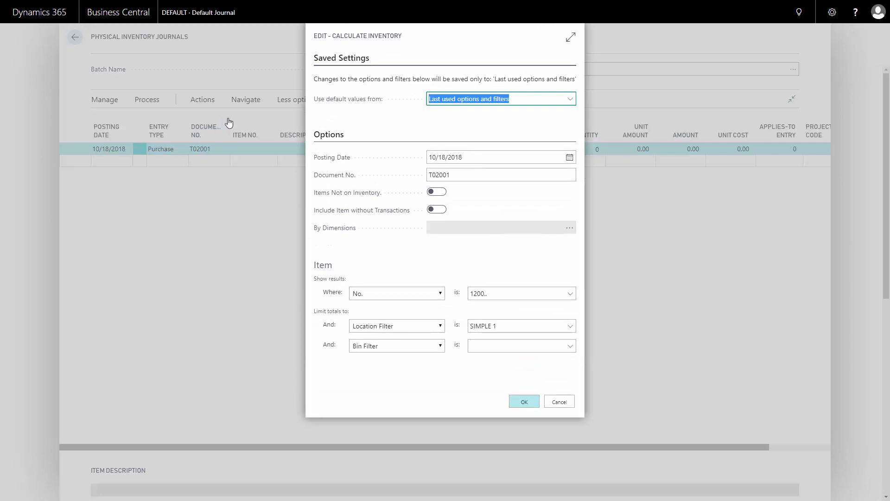
{"action": "left_click", "coordinate": [519, 293]}
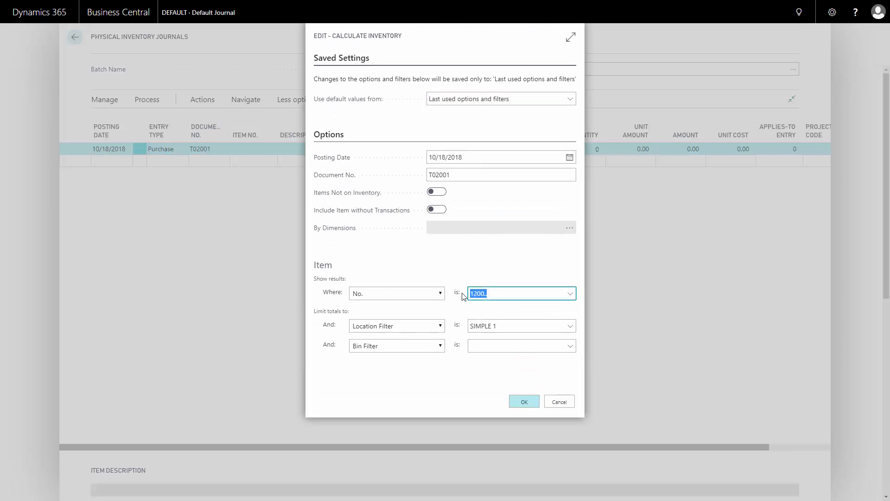
{"action": "left_click", "coordinate": [516, 326]}
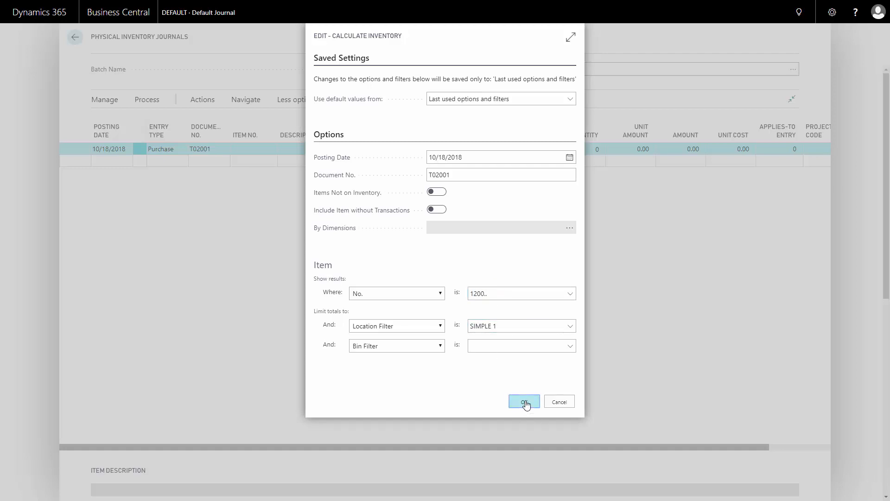
{"action": "left_click", "coordinate": [523, 402]}
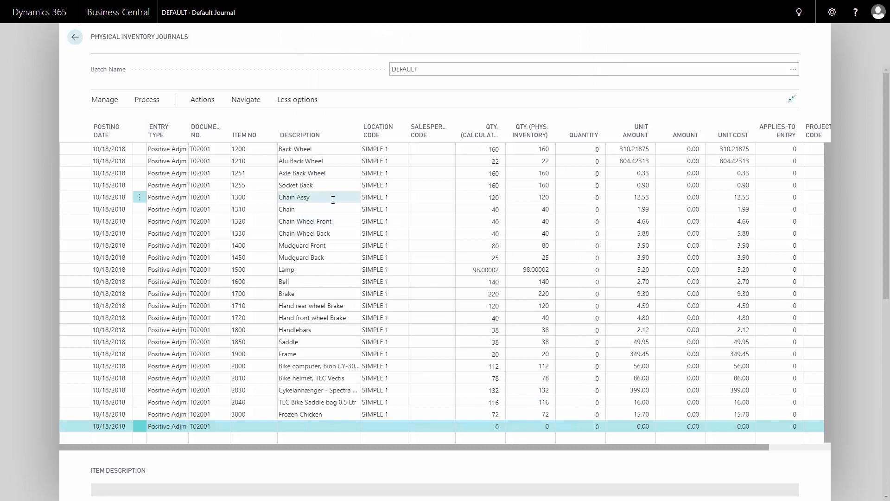
- Set Qty. (Phys. Inventory) on the 1210 line from 22 to 20, a Negative Adjmt. of 2
{"action": "left_click", "coordinate": [448, 160]}
{"action": "type", "text": "20"}
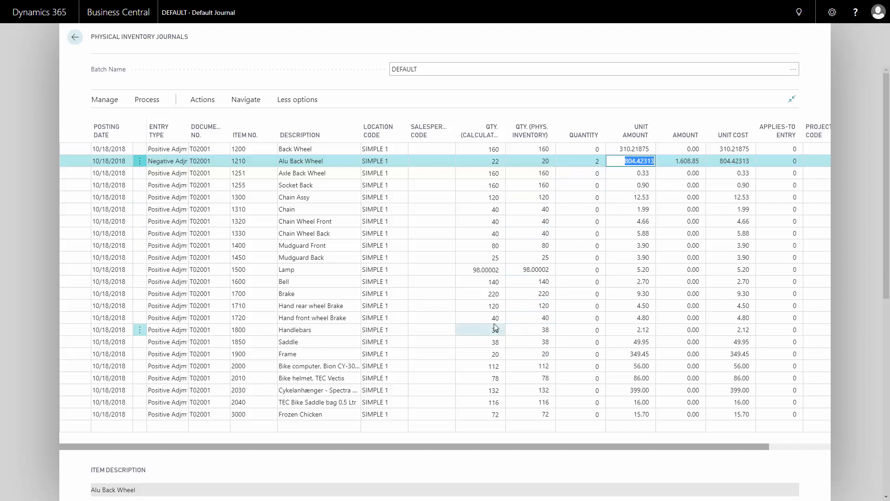
{"action": "left_click", "coordinate": [146, 99]}
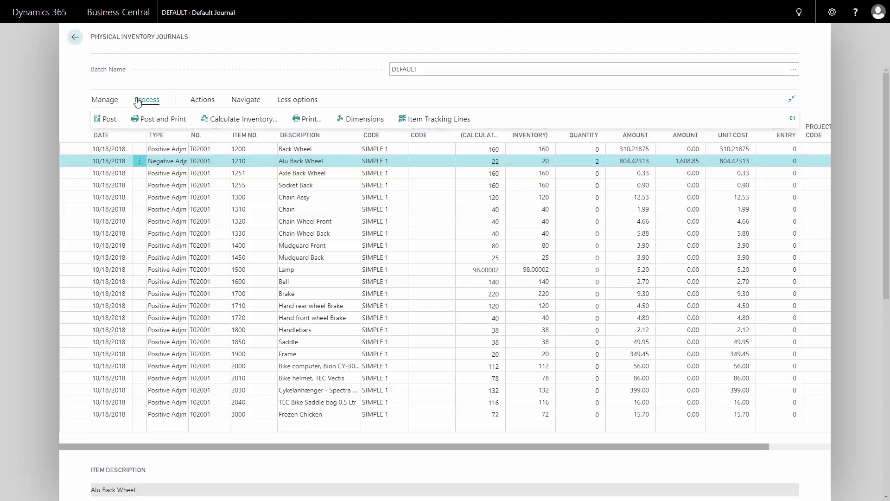
- Post the physical inventory journal lines and acknowledge the successful posting
{"action": "left_click", "coordinate": [106, 119]}
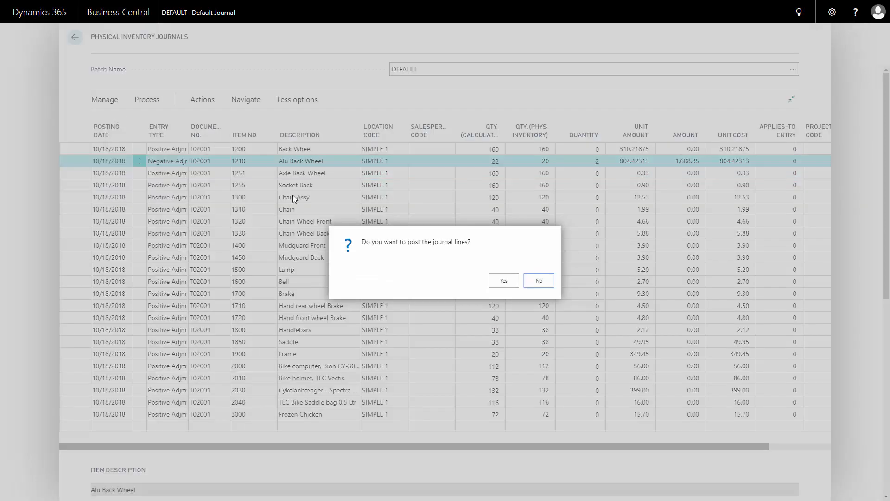
{"action": "left_click", "coordinate": [503, 280]}
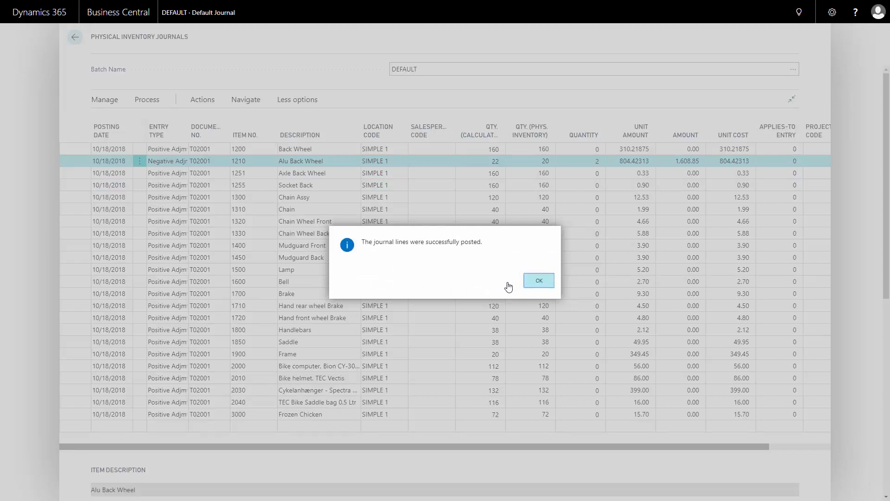
{"action": "left_click", "coordinate": [537, 280]}
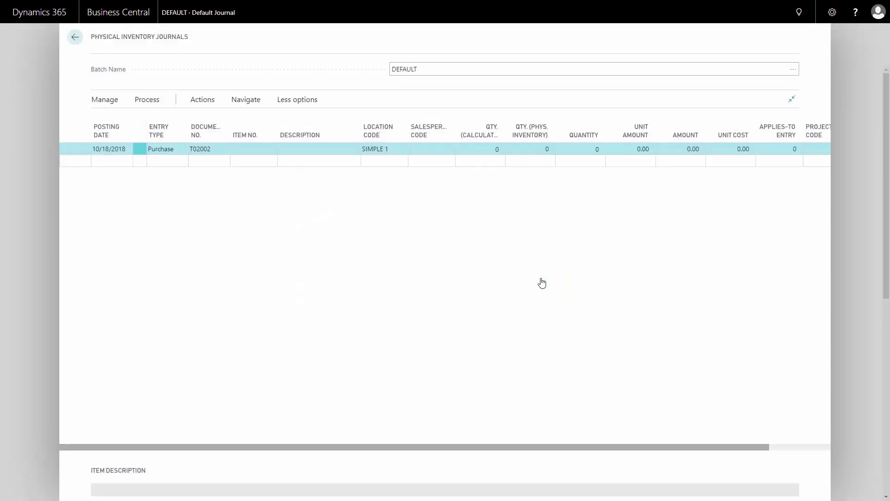